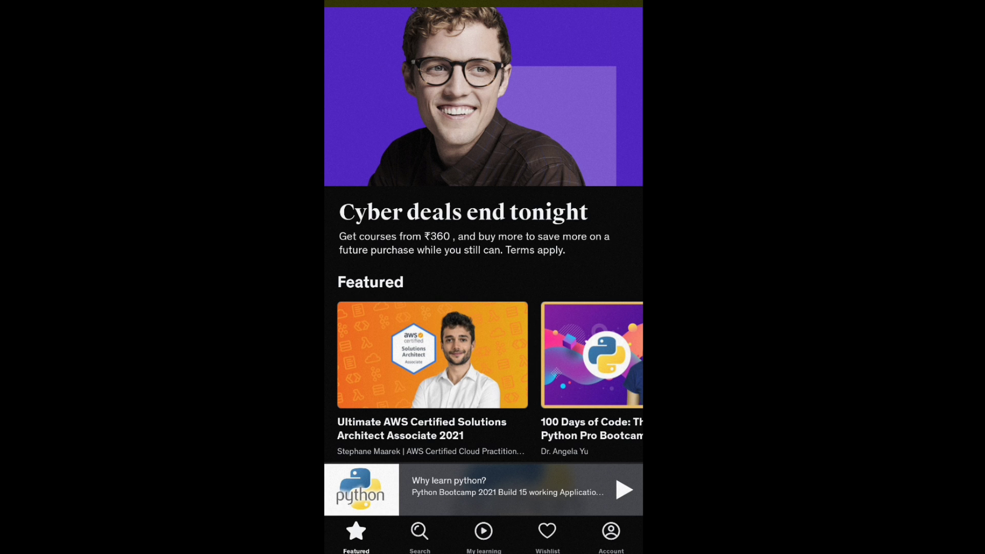
Step: Browse the featured courses, search for Java, and choose 'Java In-Depth: Become a Complete Java Engineer!'
{"action": "scroll", "scroll_direction": "down", "scroll_amount": 3}
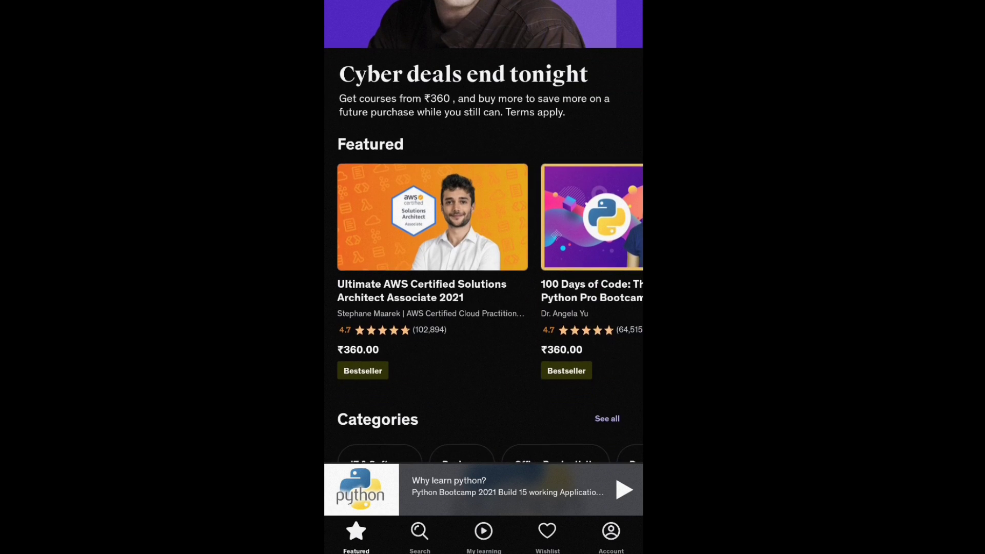
{"action": "scroll", "scroll_direction": "down", "scroll_amount": 3}
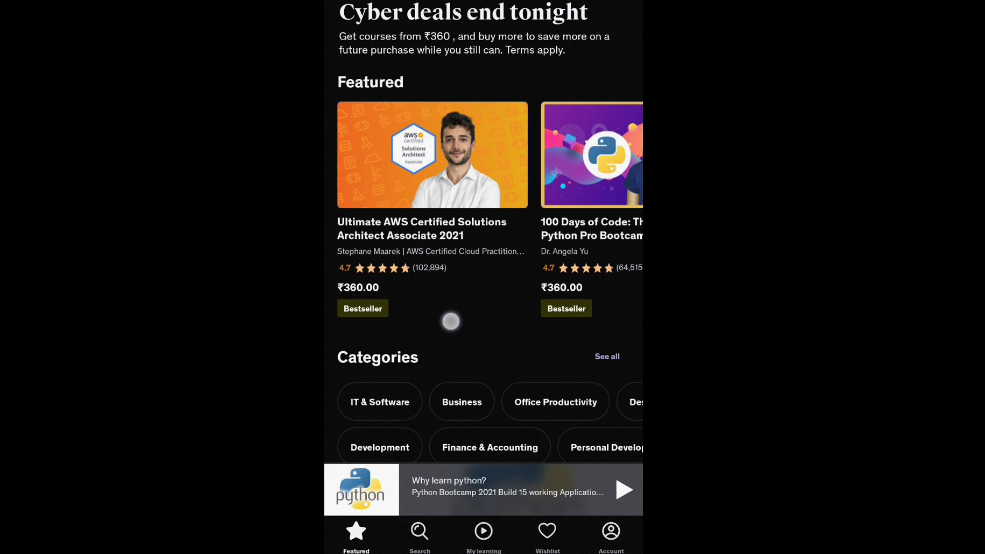
{"action": "scroll", "scroll_direction": "left", "scroll_amount": 3}
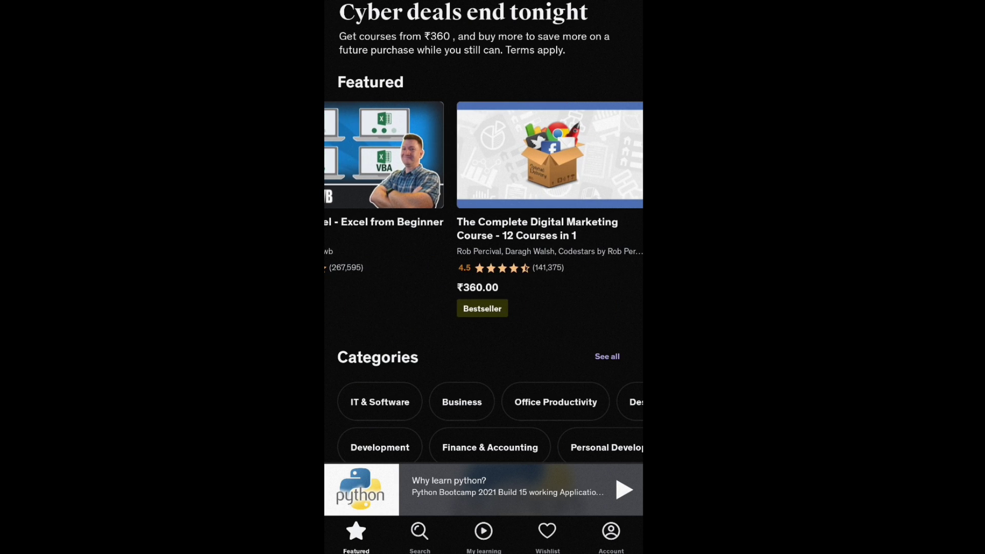
{"action": "scroll", "scroll_direction": "left", "scroll_amount": 3}
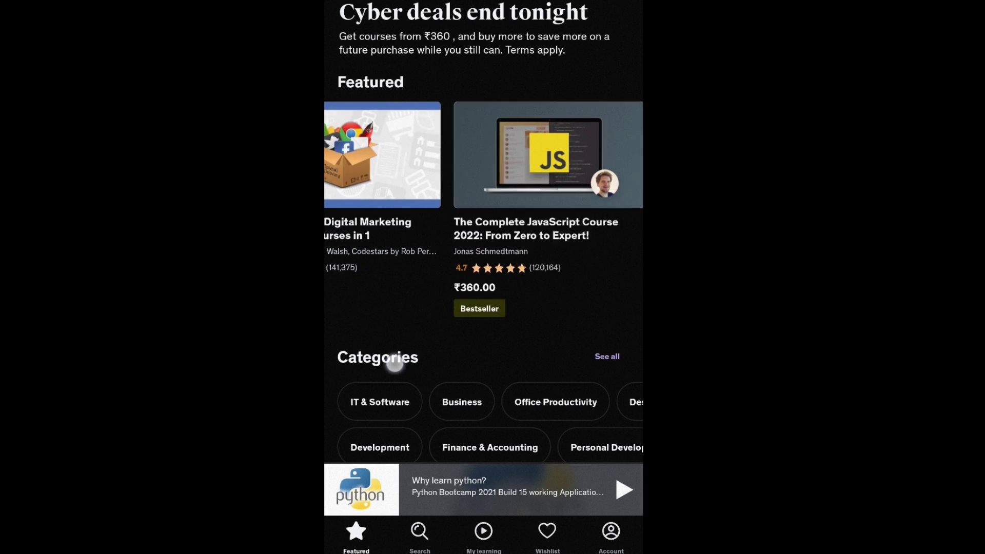
{"action": "scroll", "scroll_direction": "down", "scroll_amount": 3}
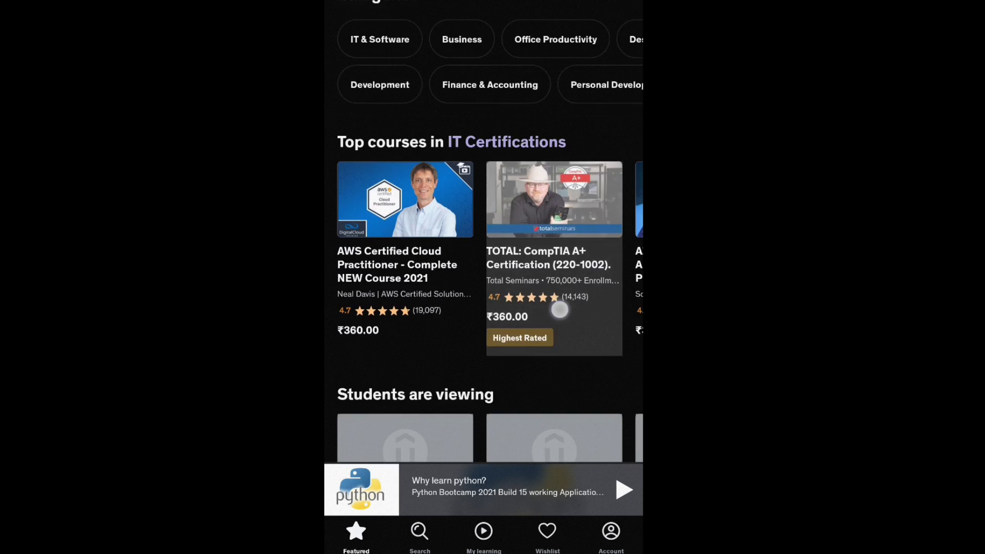
{"action": "left_click", "coordinate": [419, 530]}
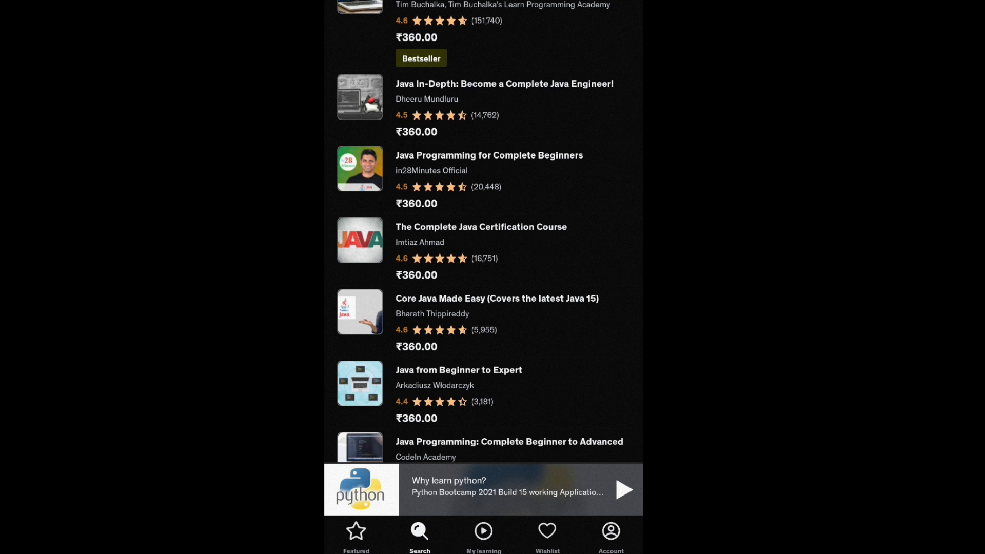
{"action": "left_click", "coordinate": [502, 83]}
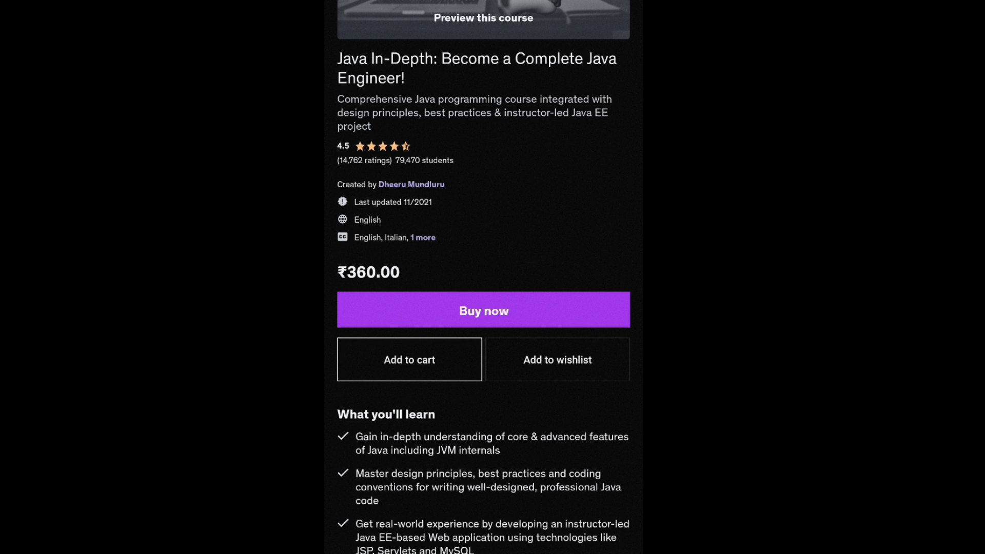
Step: Scroll the Java In-Depth page to Curriculum and collapse Section 1 - Course Introduction
{"action": "scroll", "scroll_direction": "down", "scroll_amount": 3}
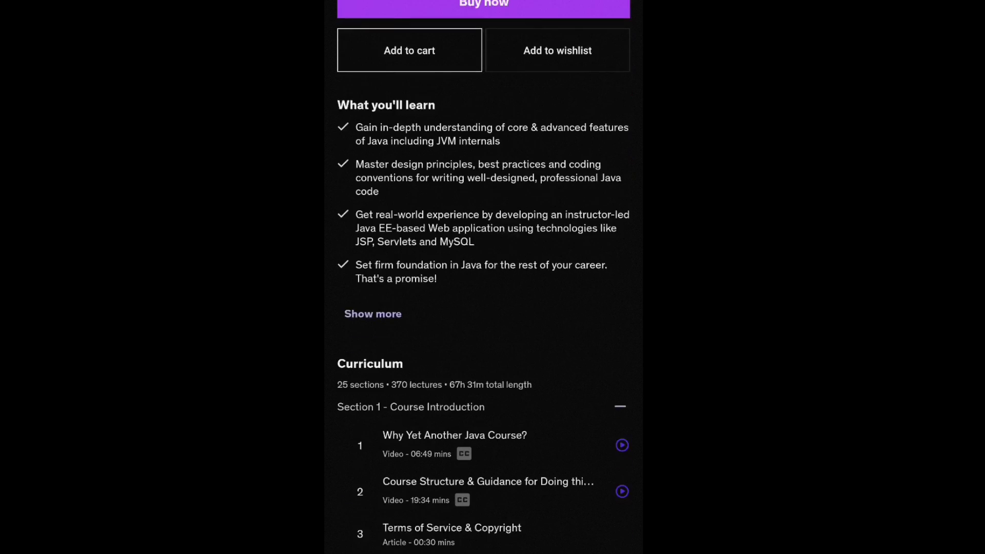
{"action": "scroll", "scroll_direction": "down", "scroll_amount": 3}
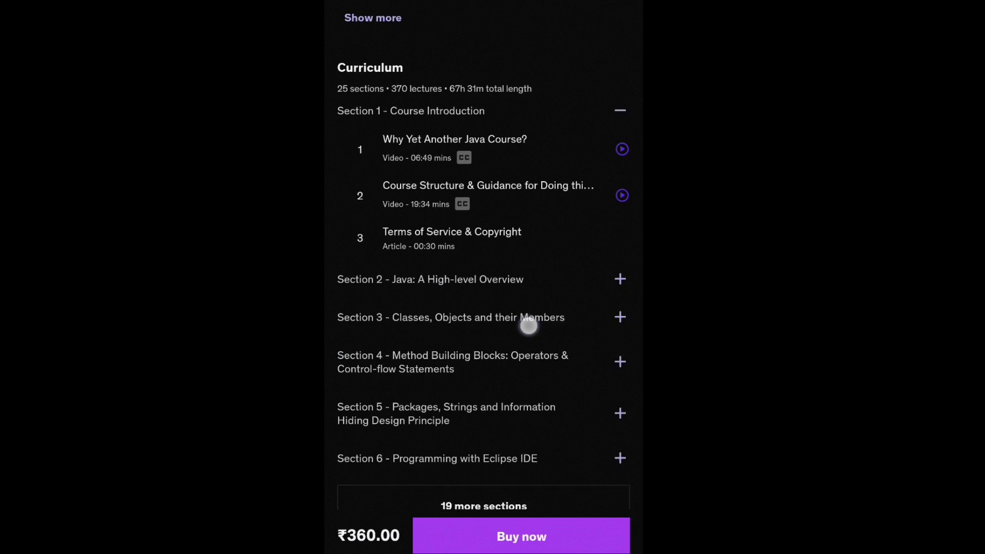
{"action": "scroll", "scroll_direction": "down", "scroll_amount": 3}
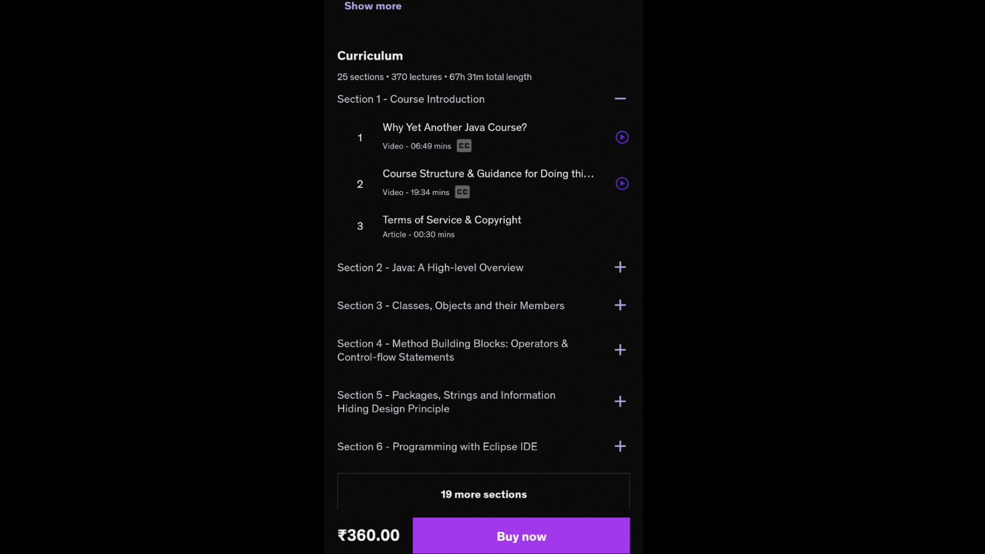
{"action": "left_click", "coordinate": [620, 98]}
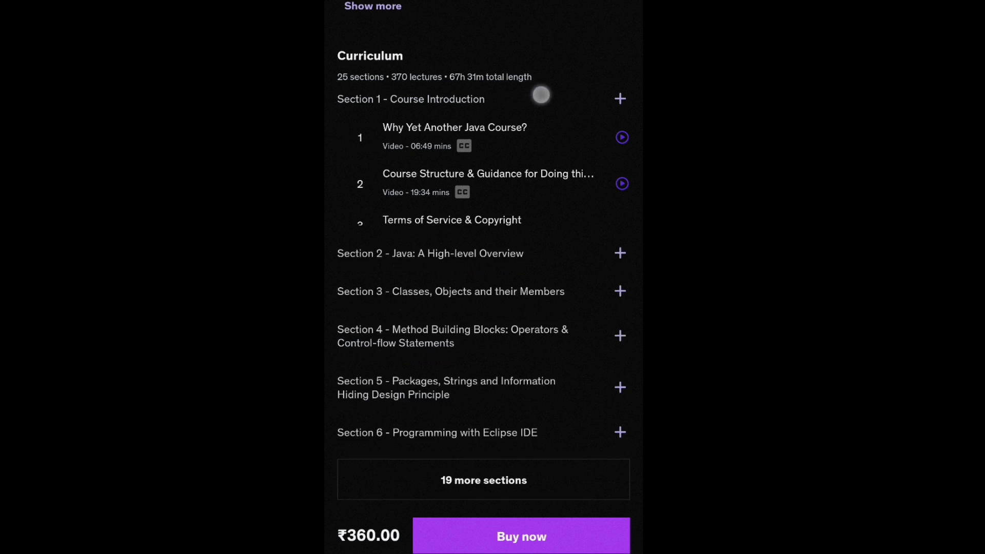
{"action": "scroll", "scroll_direction": "down", "scroll_amount": 3}
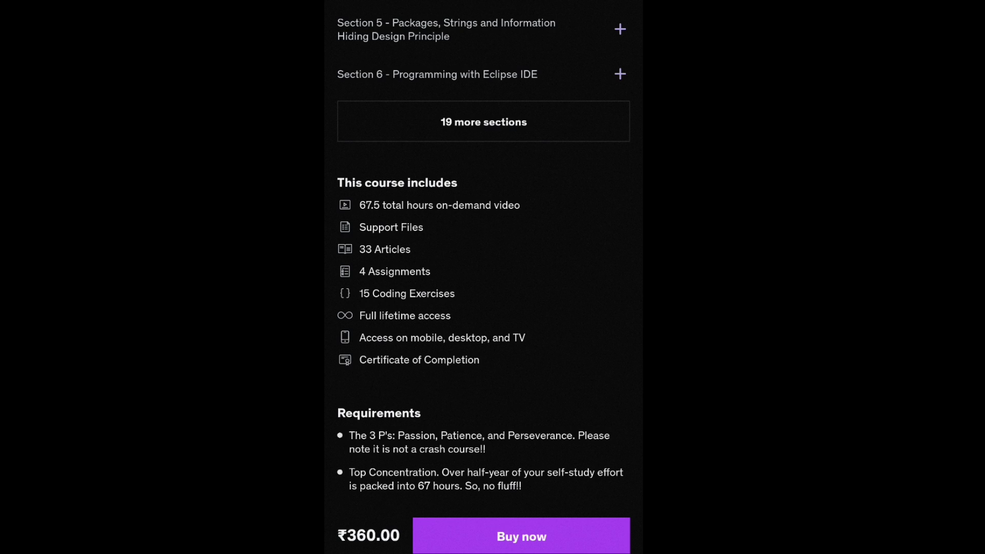
{"action": "scroll", "scroll_direction": "down", "scroll_amount": 3}
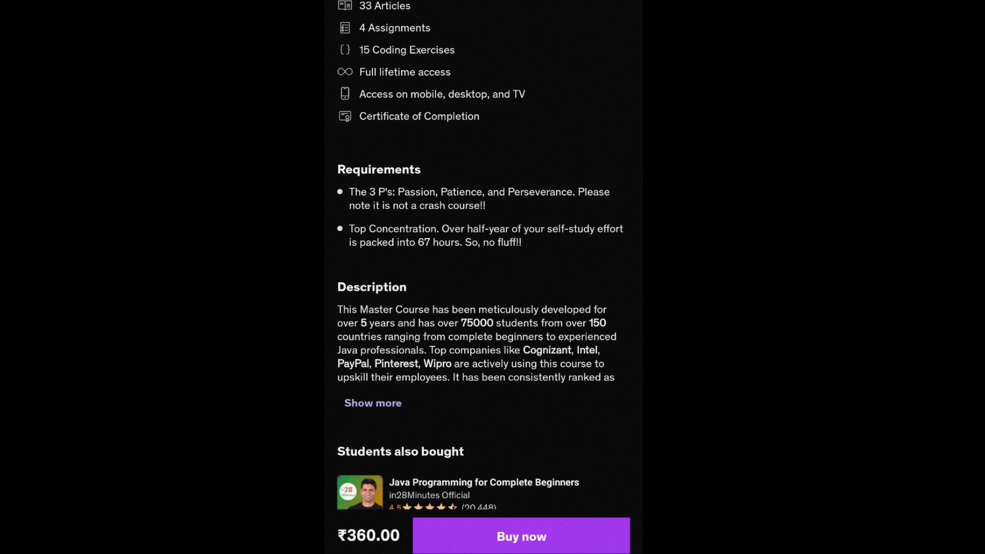
{"action": "scroll", "scroll_direction": "down", "scroll_amount": 3}
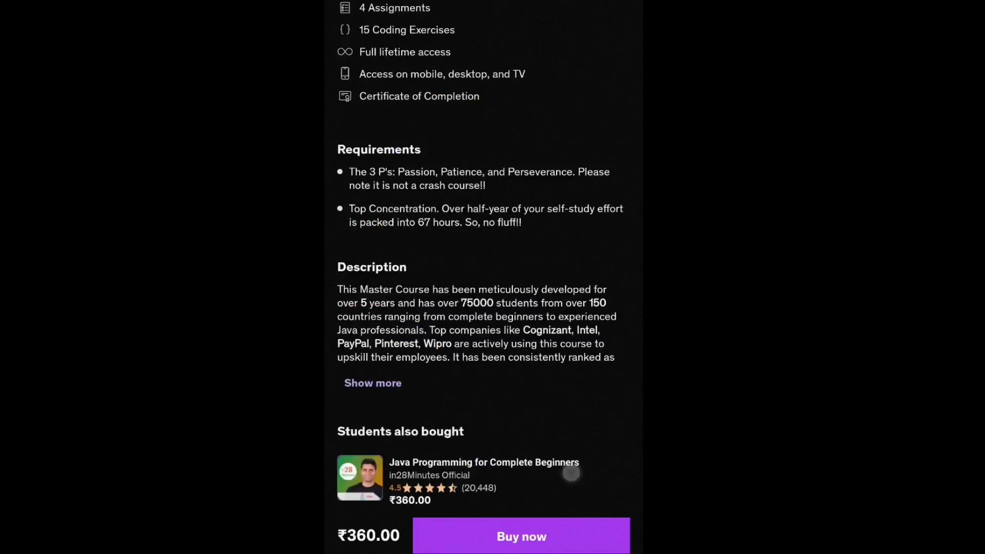
{"action": "scroll", "scroll_direction": "up", "scroll_amount": 3}
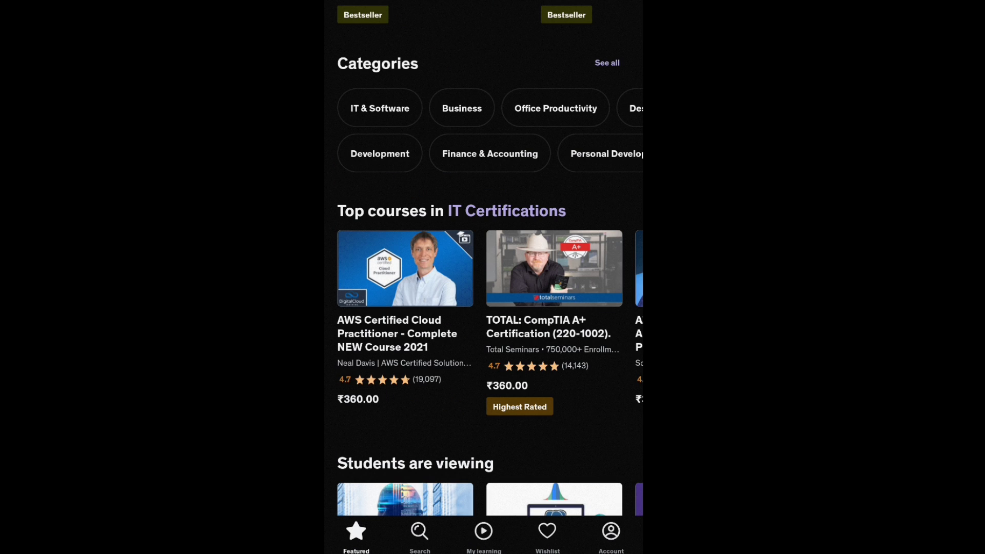
Step: From Featured, open the Ultimate AWS Certified Solutions Architect Associate 2021 course
{"action": "scroll", "scroll_direction": "down", "scroll_amount": 3}
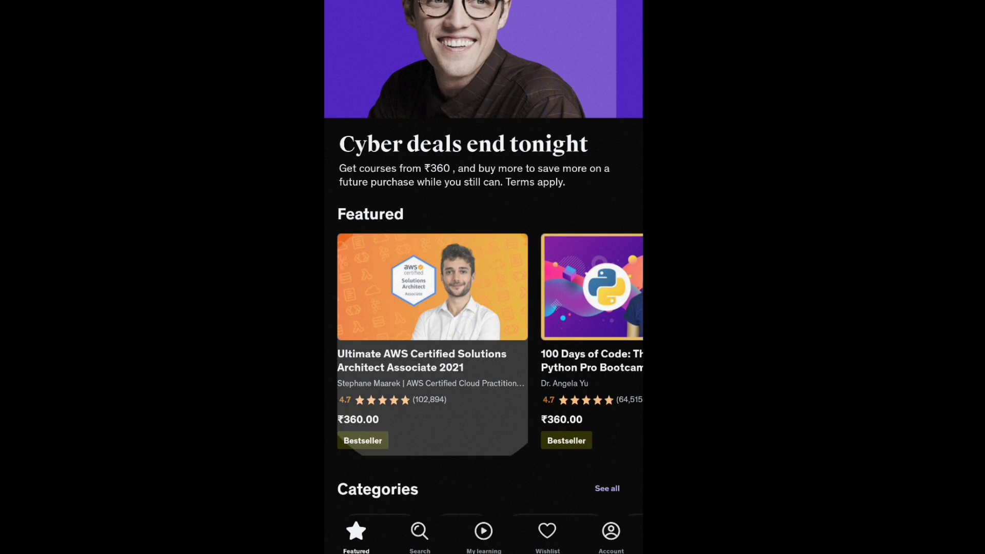
{"action": "left_click", "coordinate": [432, 287]}
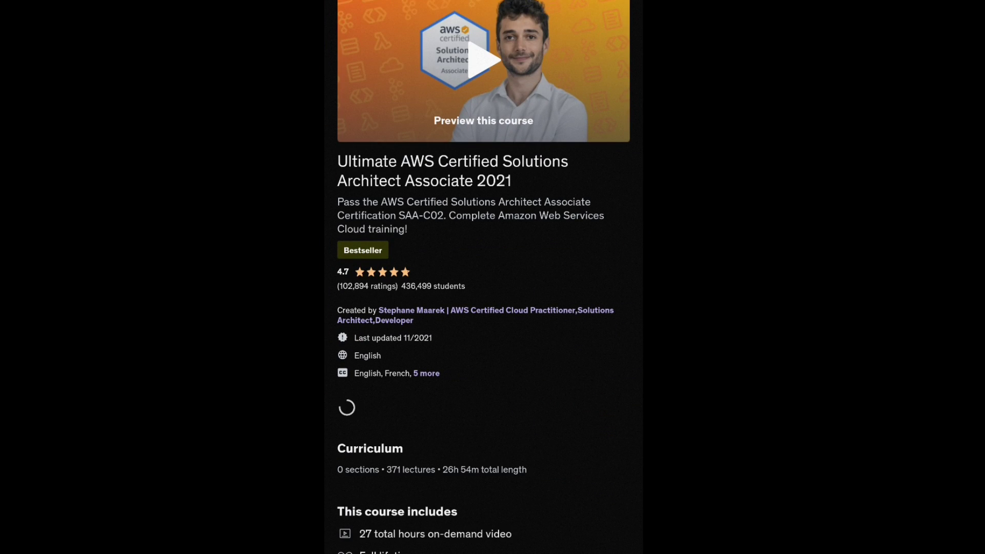